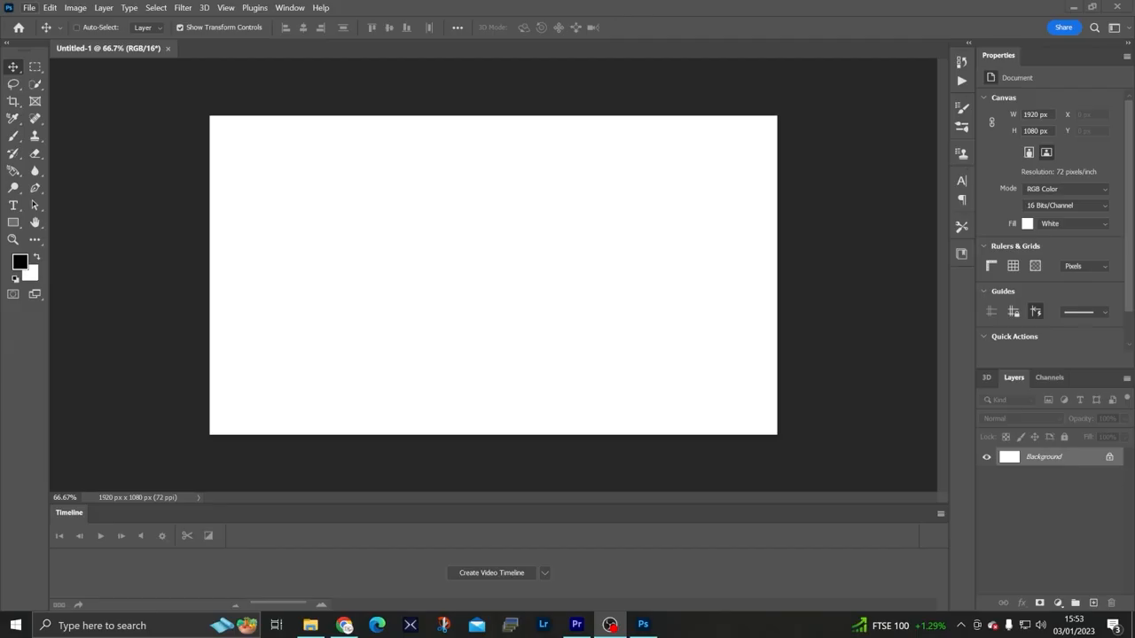
Reveal the File menu's Import options, including Video Frames to Layers, for the blank document
left_click(28, 7)
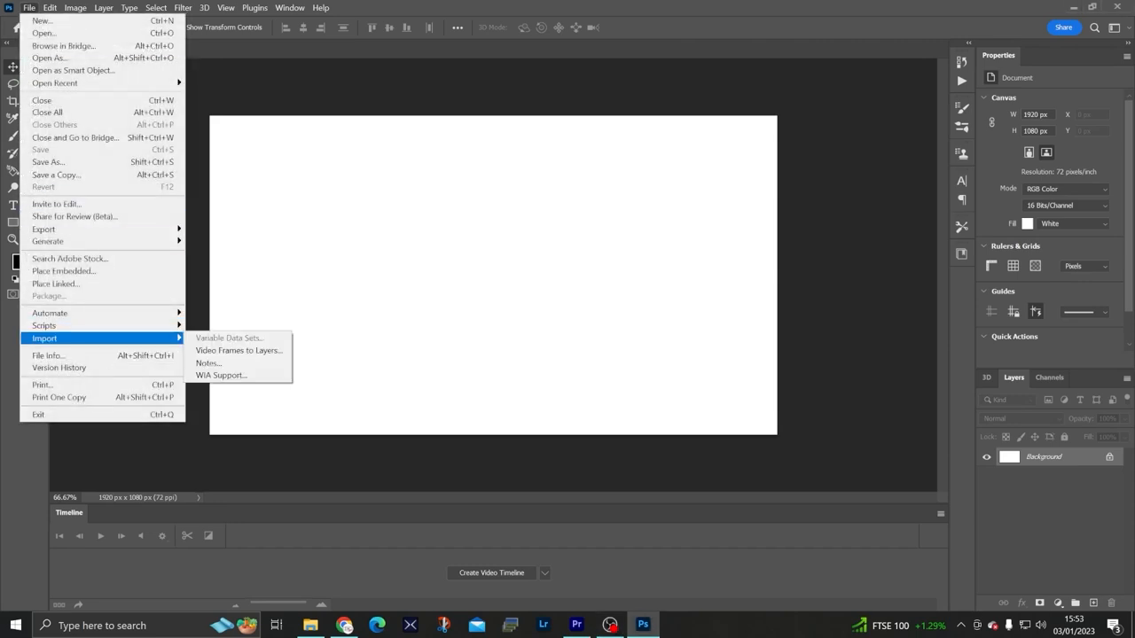
mouse_move(237, 351)
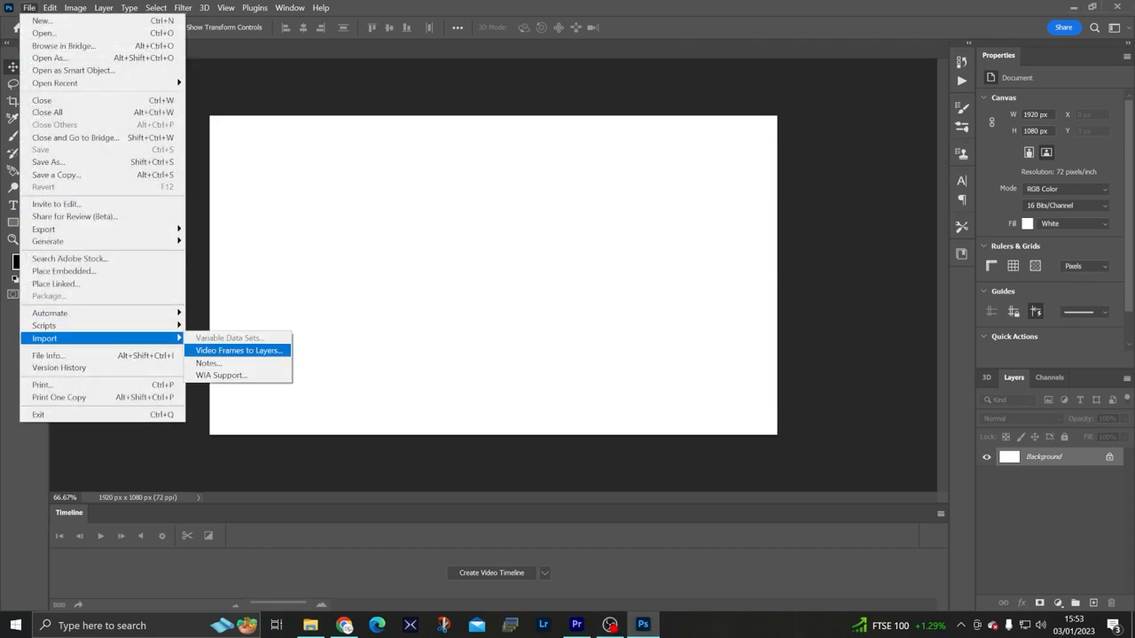